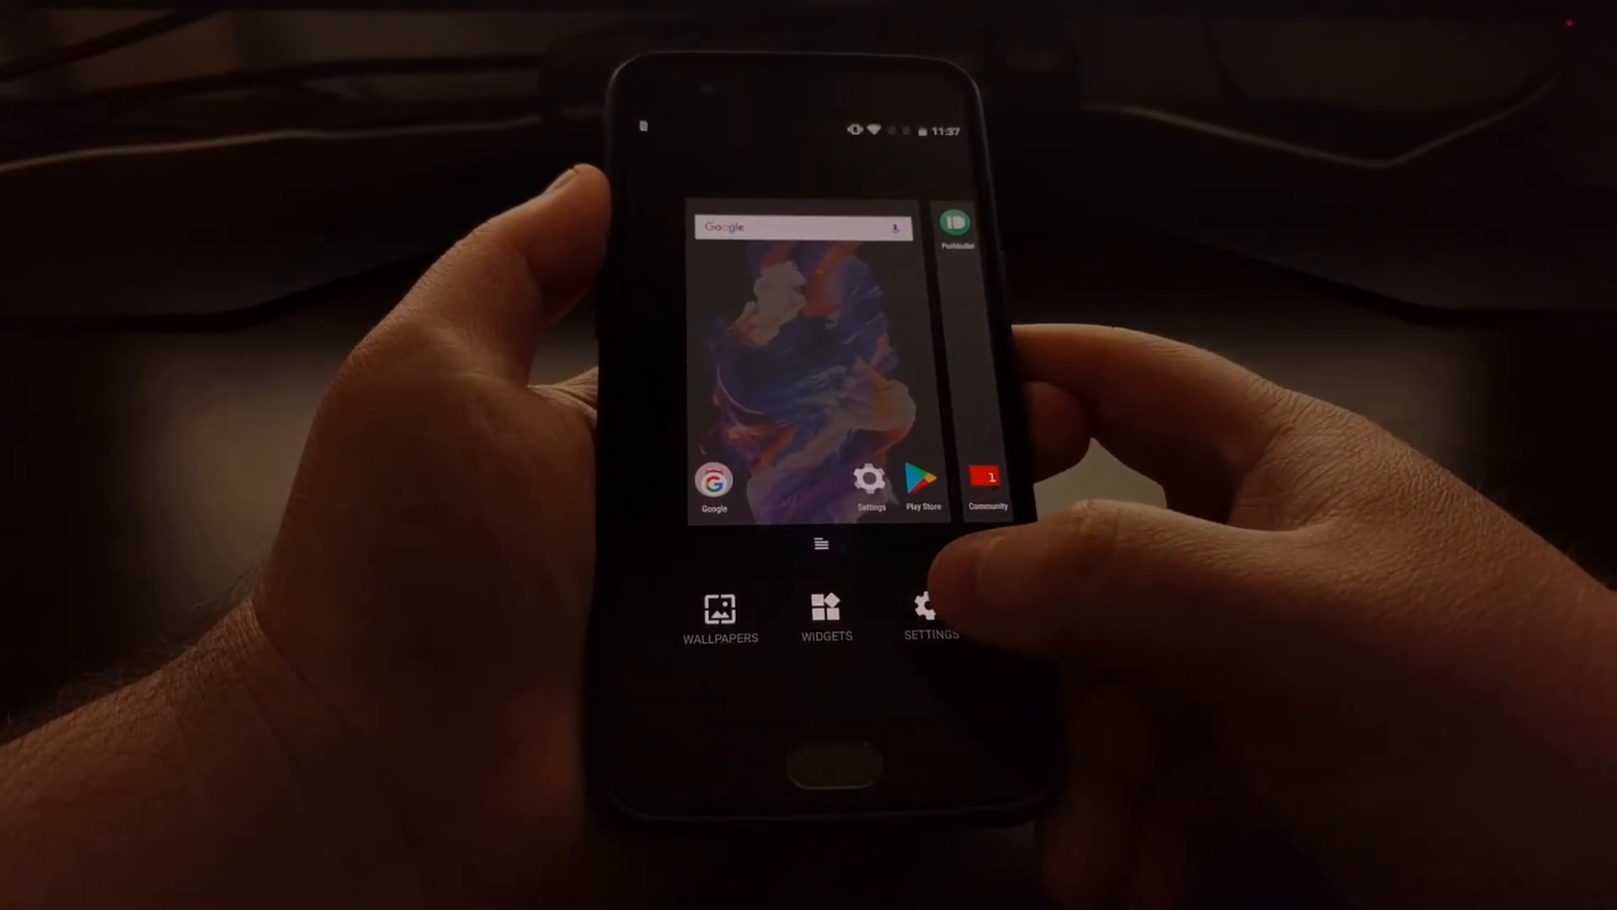
# Open OnePlus Launcher's settings page from the home screen editing view.
pyautogui.click(929, 614)
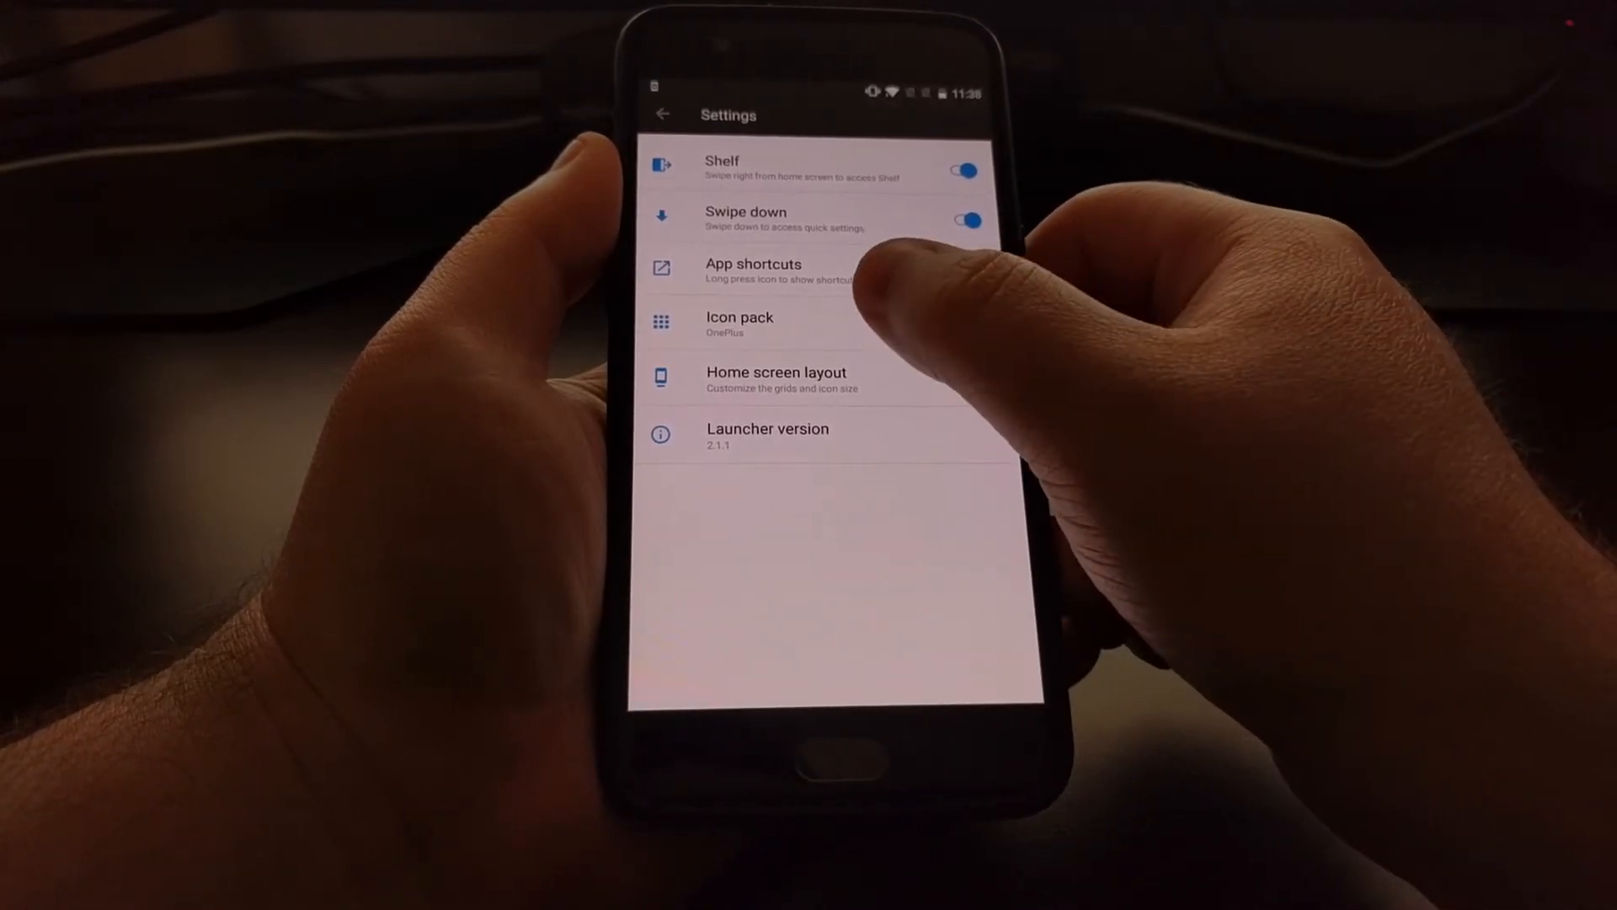
# Open Icon pack to preview the OnePlus, Round, Square and TwoPixels packs.
pyautogui.click(740, 323)
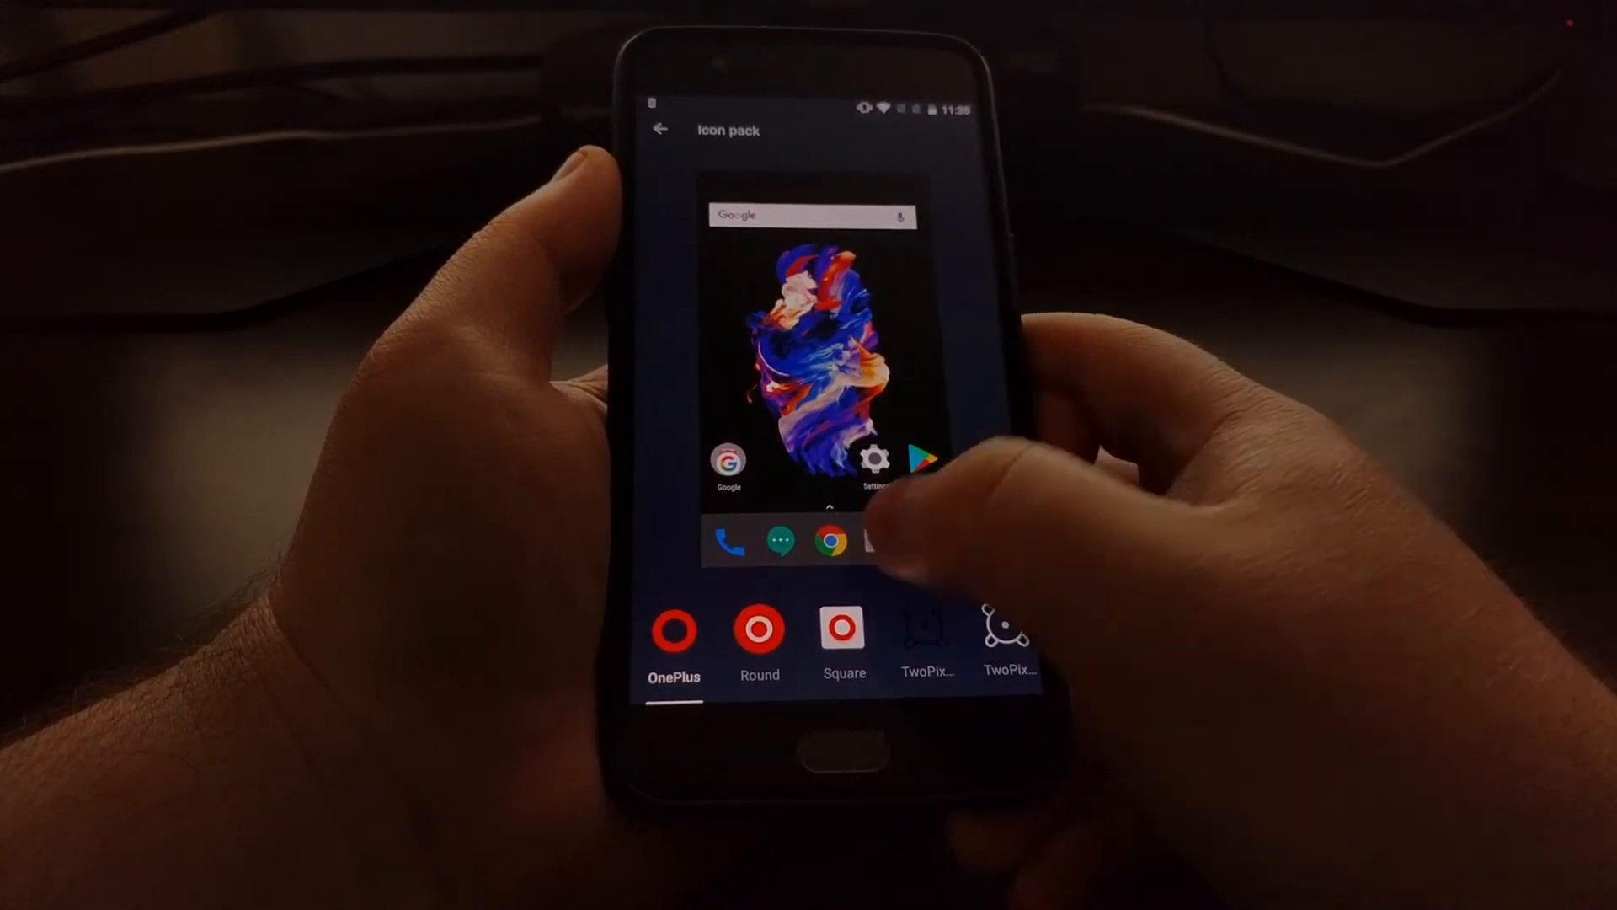
# Preview Round and Square alternately three times, finishing on the Square pack.
pyautogui.click(759, 626)
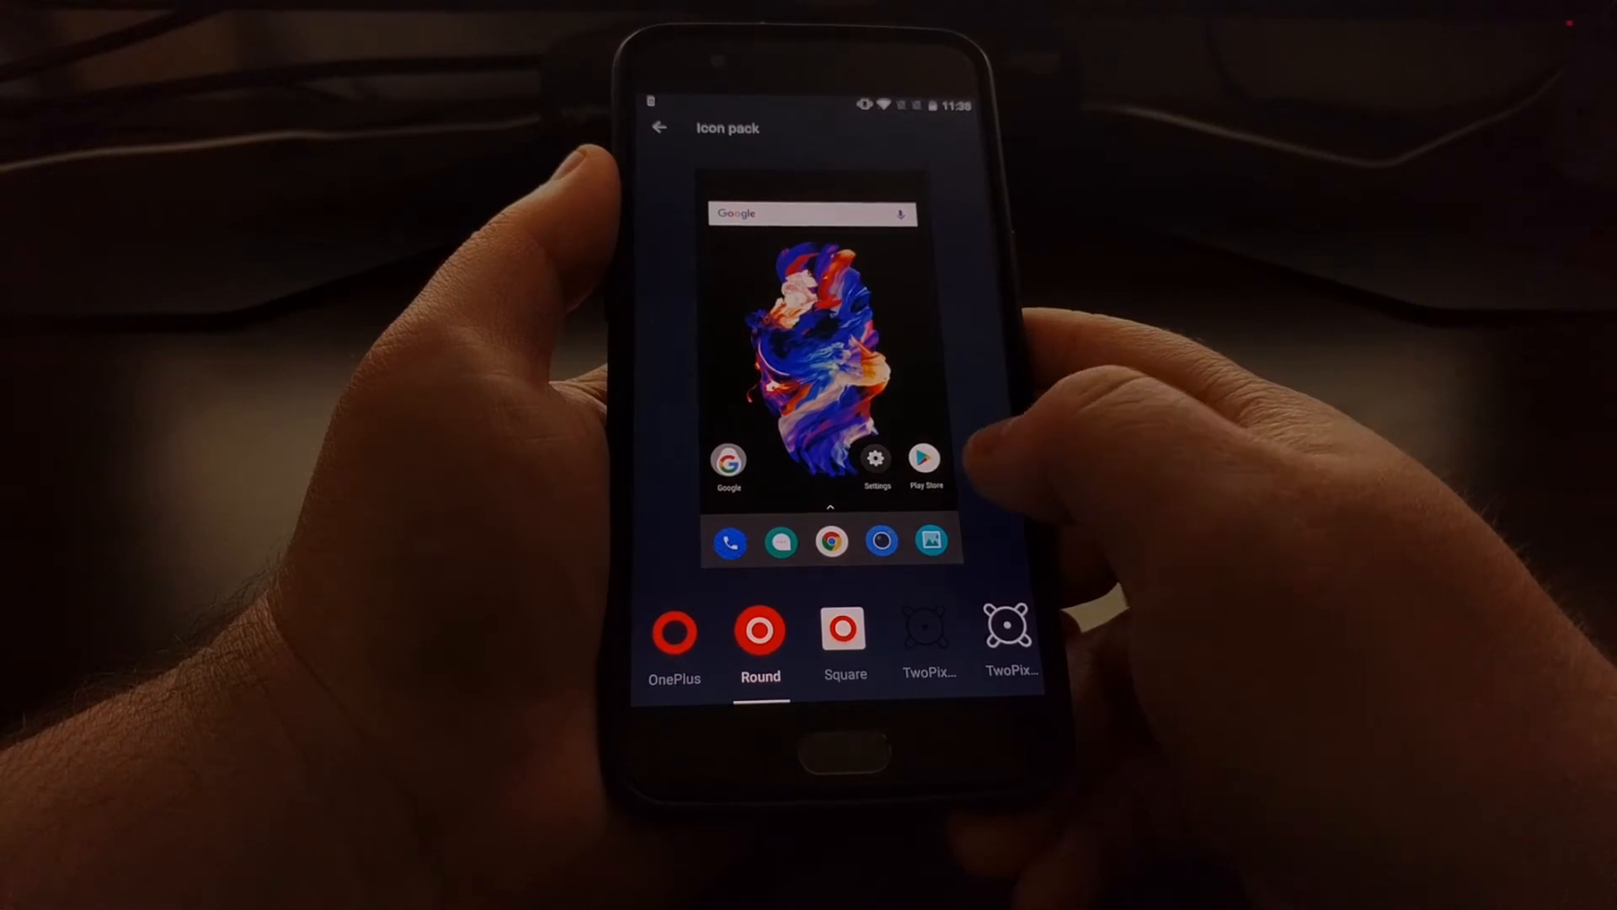
pyautogui.click(843, 626)
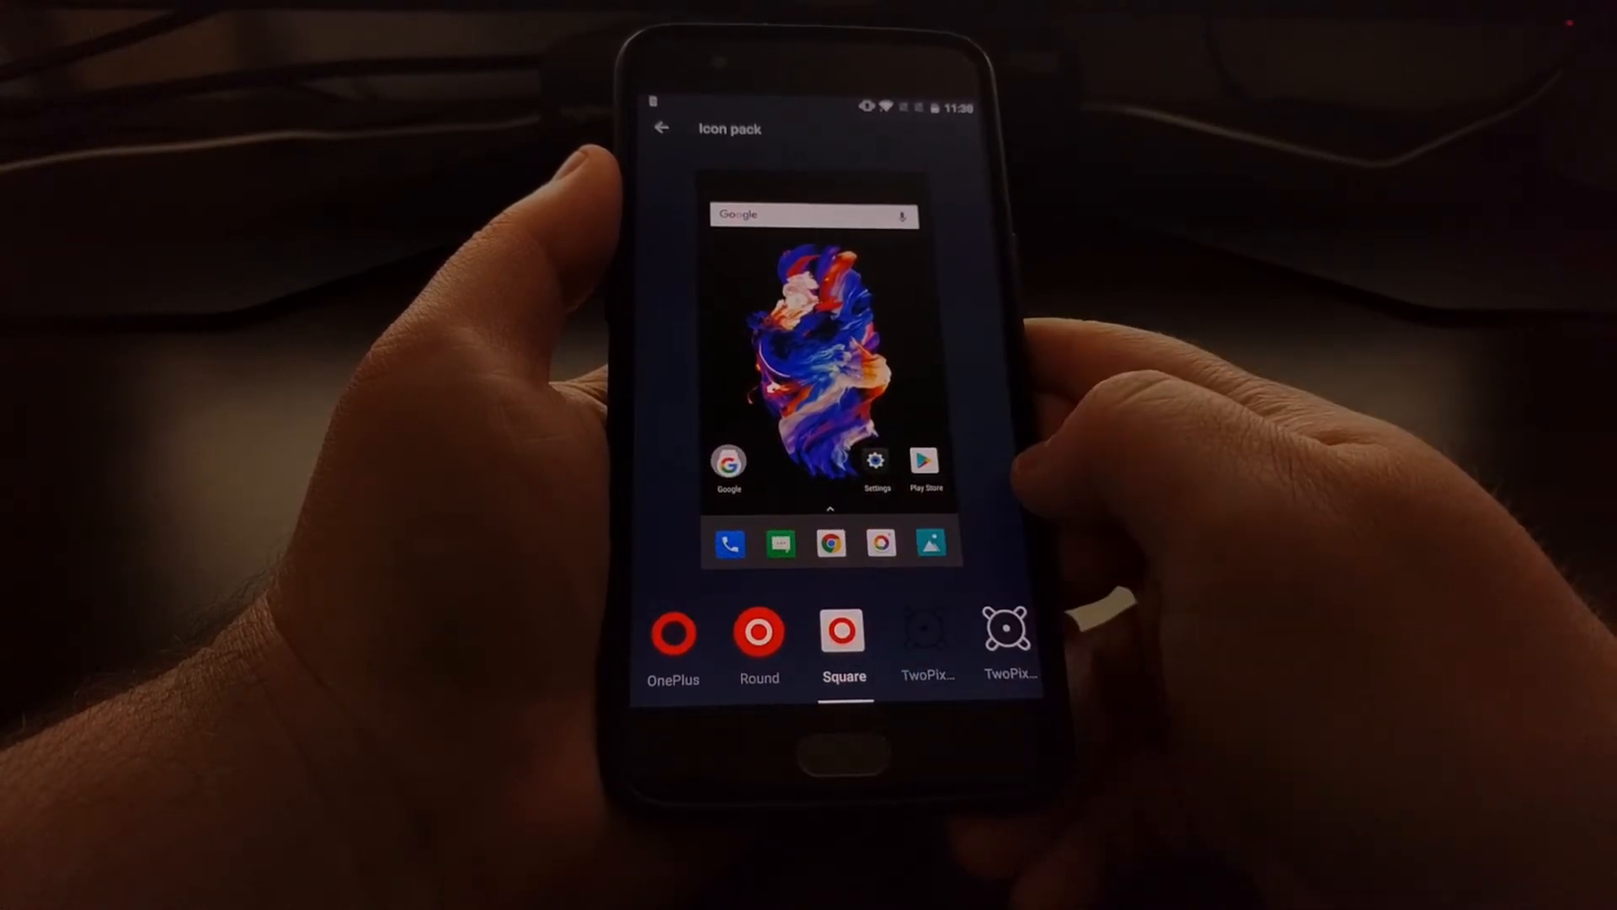
pyautogui.click(758, 630)
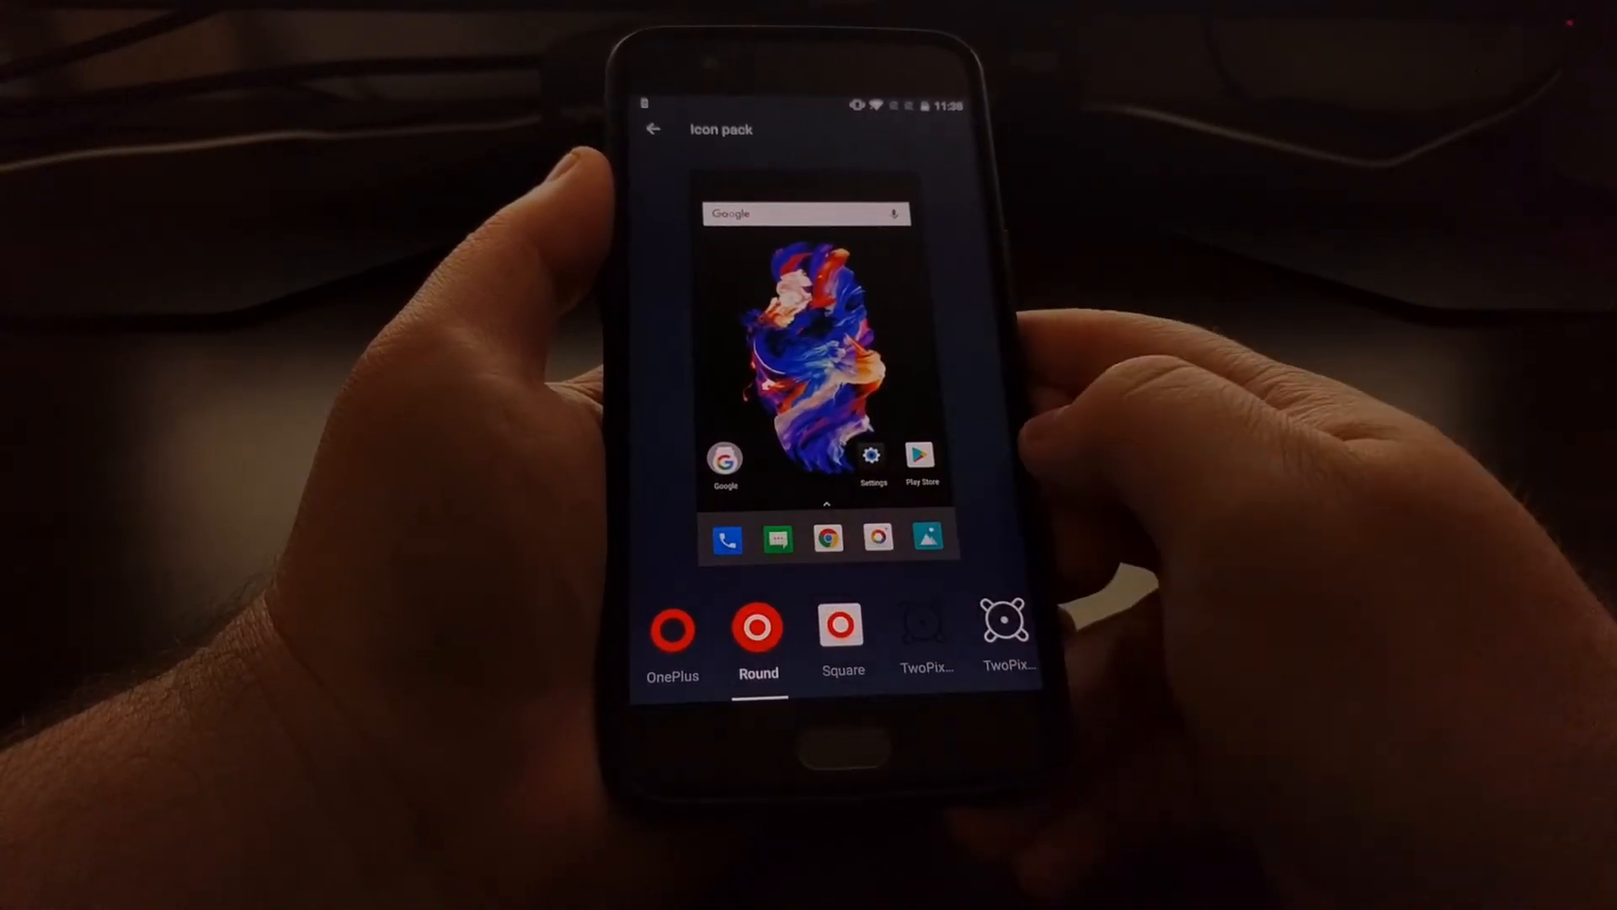
pyautogui.click(842, 625)
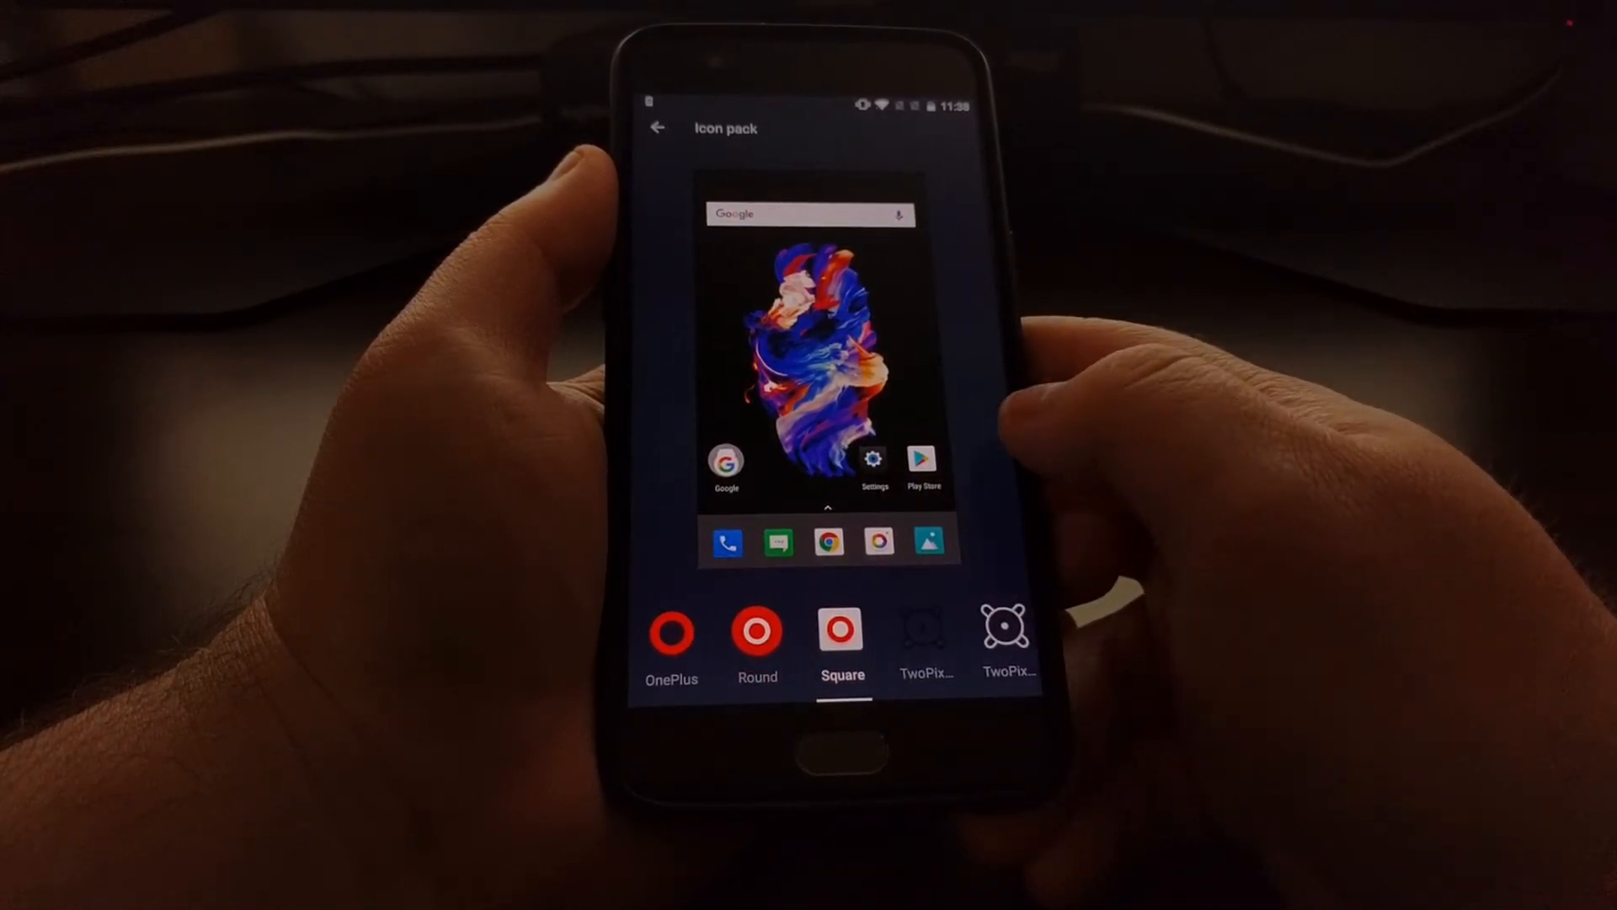
pyautogui.click(757, 627)
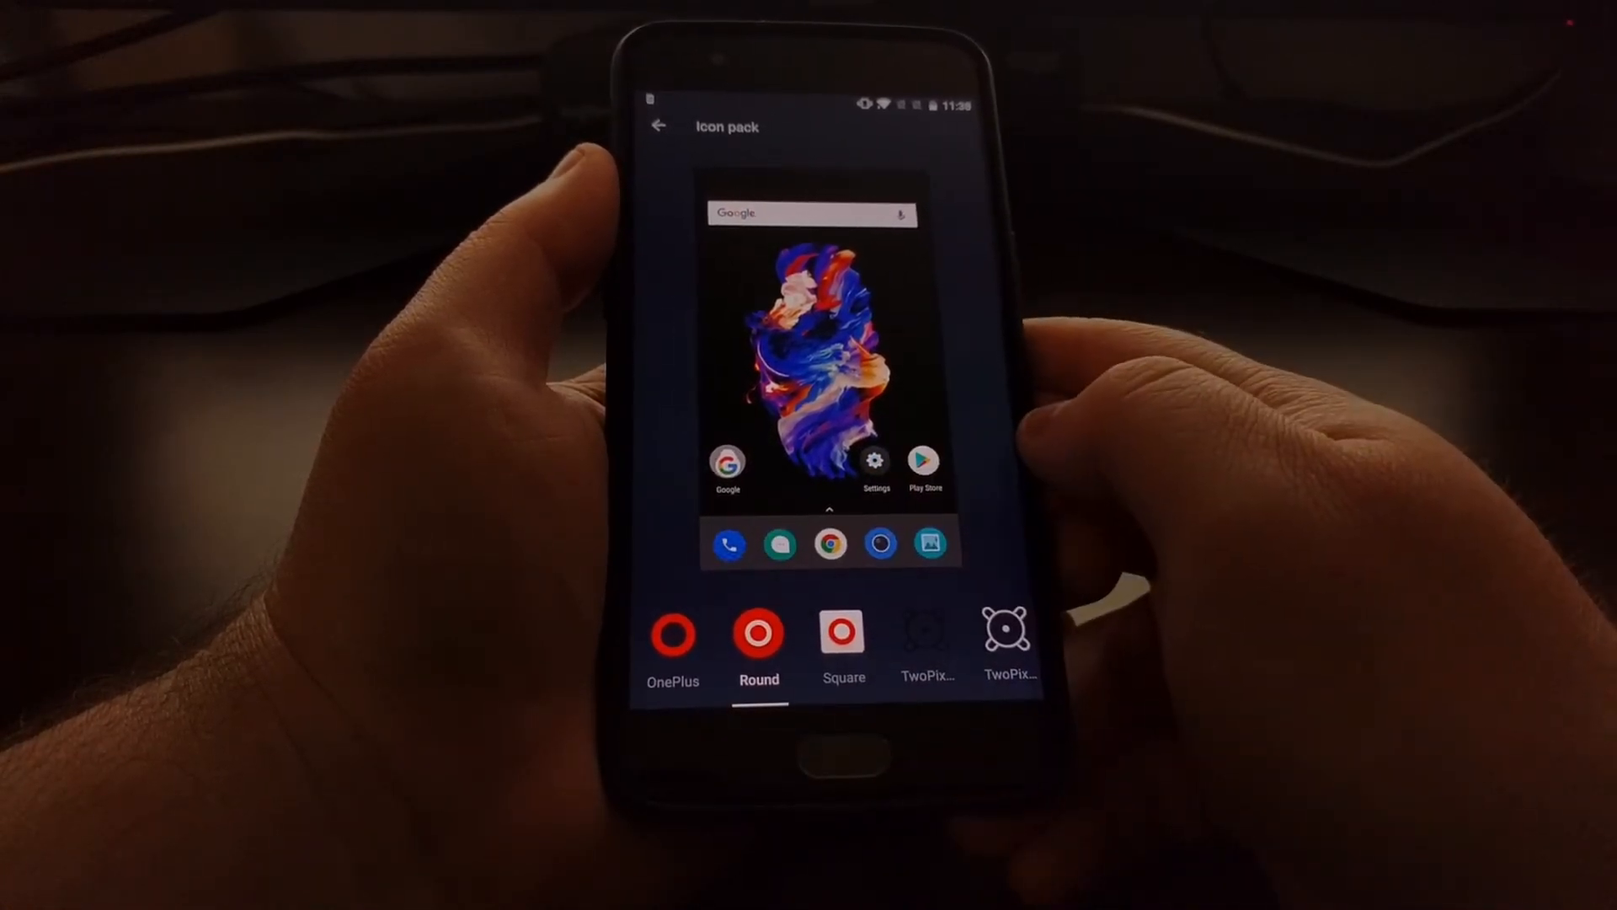
pyautogui.click(843, 629)
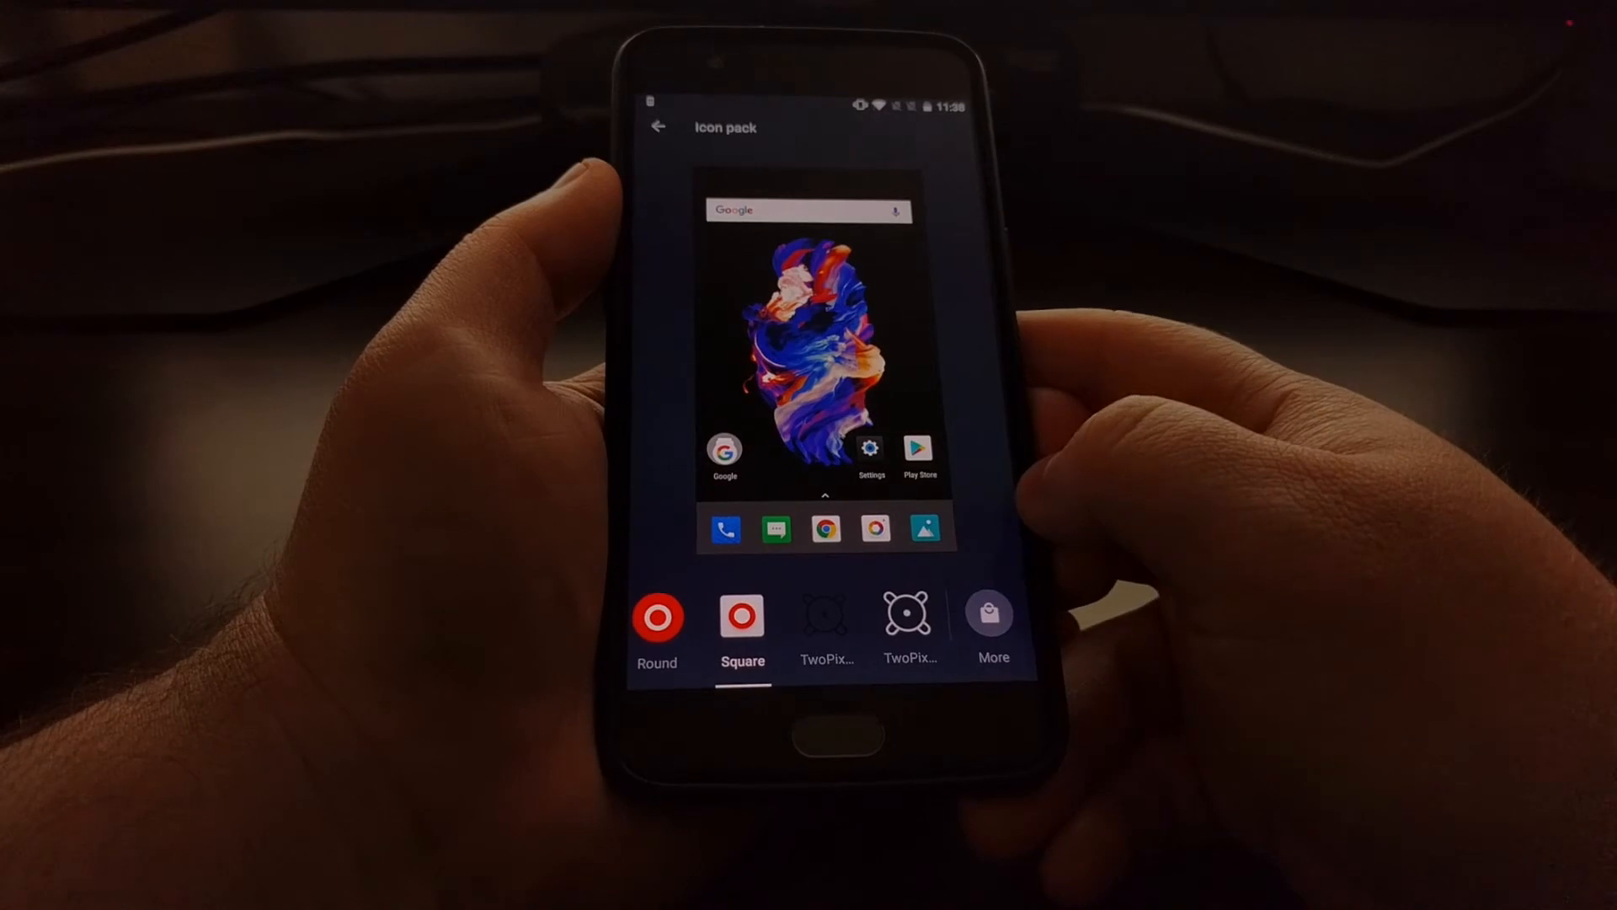
# Apply the TwoPixels outline icon pack and return to the home screen.
pyautogui.click(827, 619)
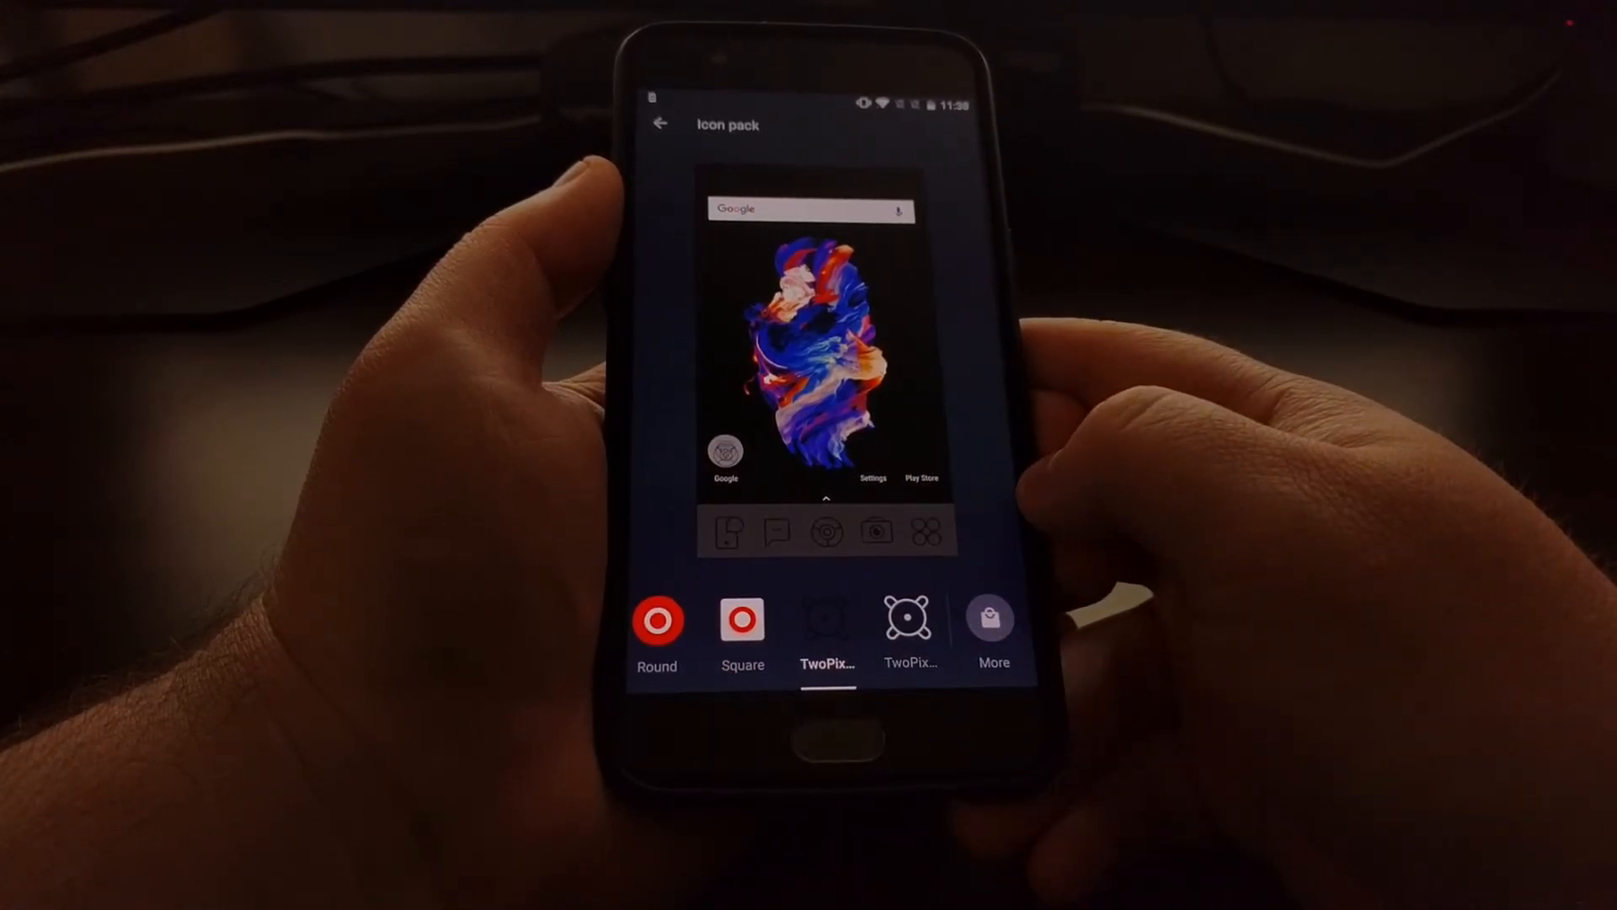
pyautogui.click(910, 619)
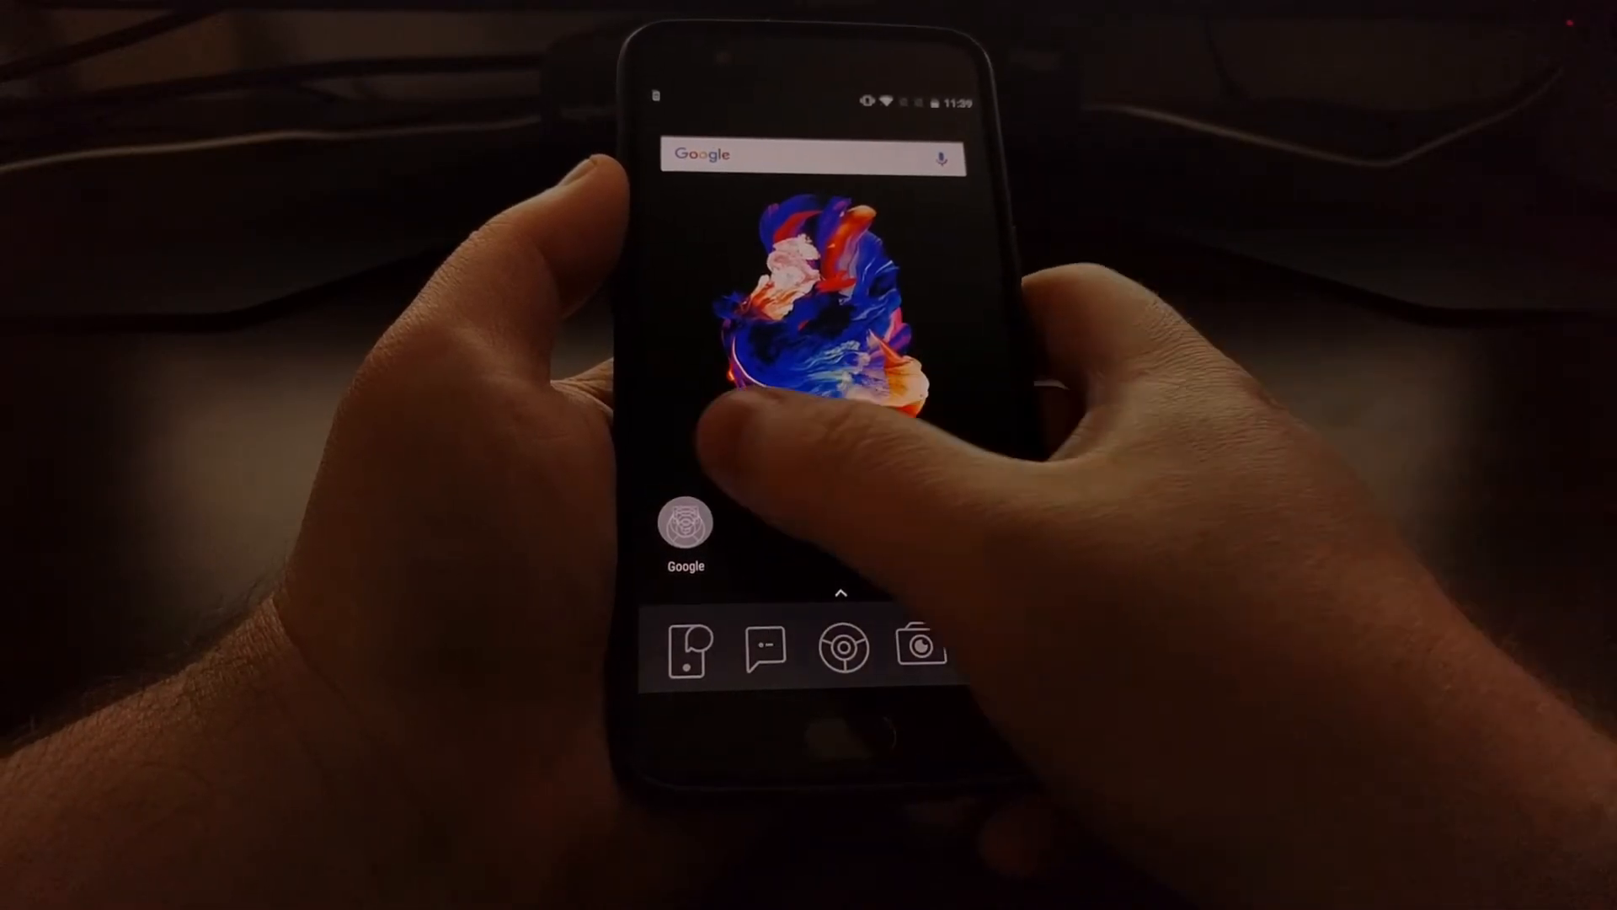
# Reopen launcher settings, now showing TwoPixel Light as the icon pack.
pyautogui.click(684, 532)
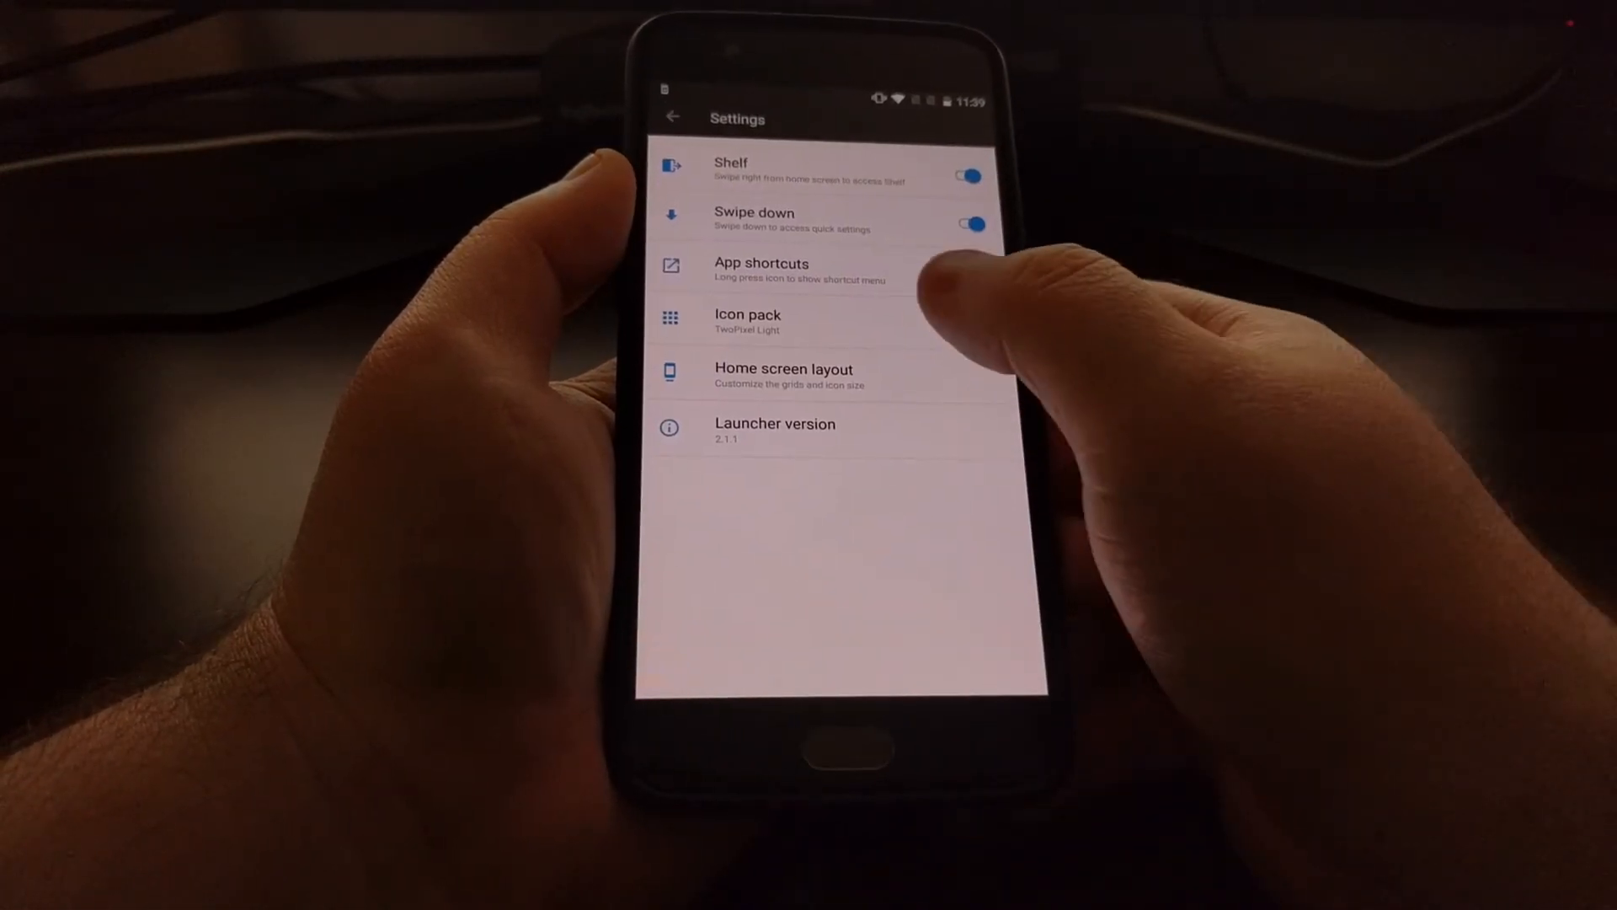
# Select the Round icon pack and answer the contacts permission prompt.
pyautogui.click(747, 321)
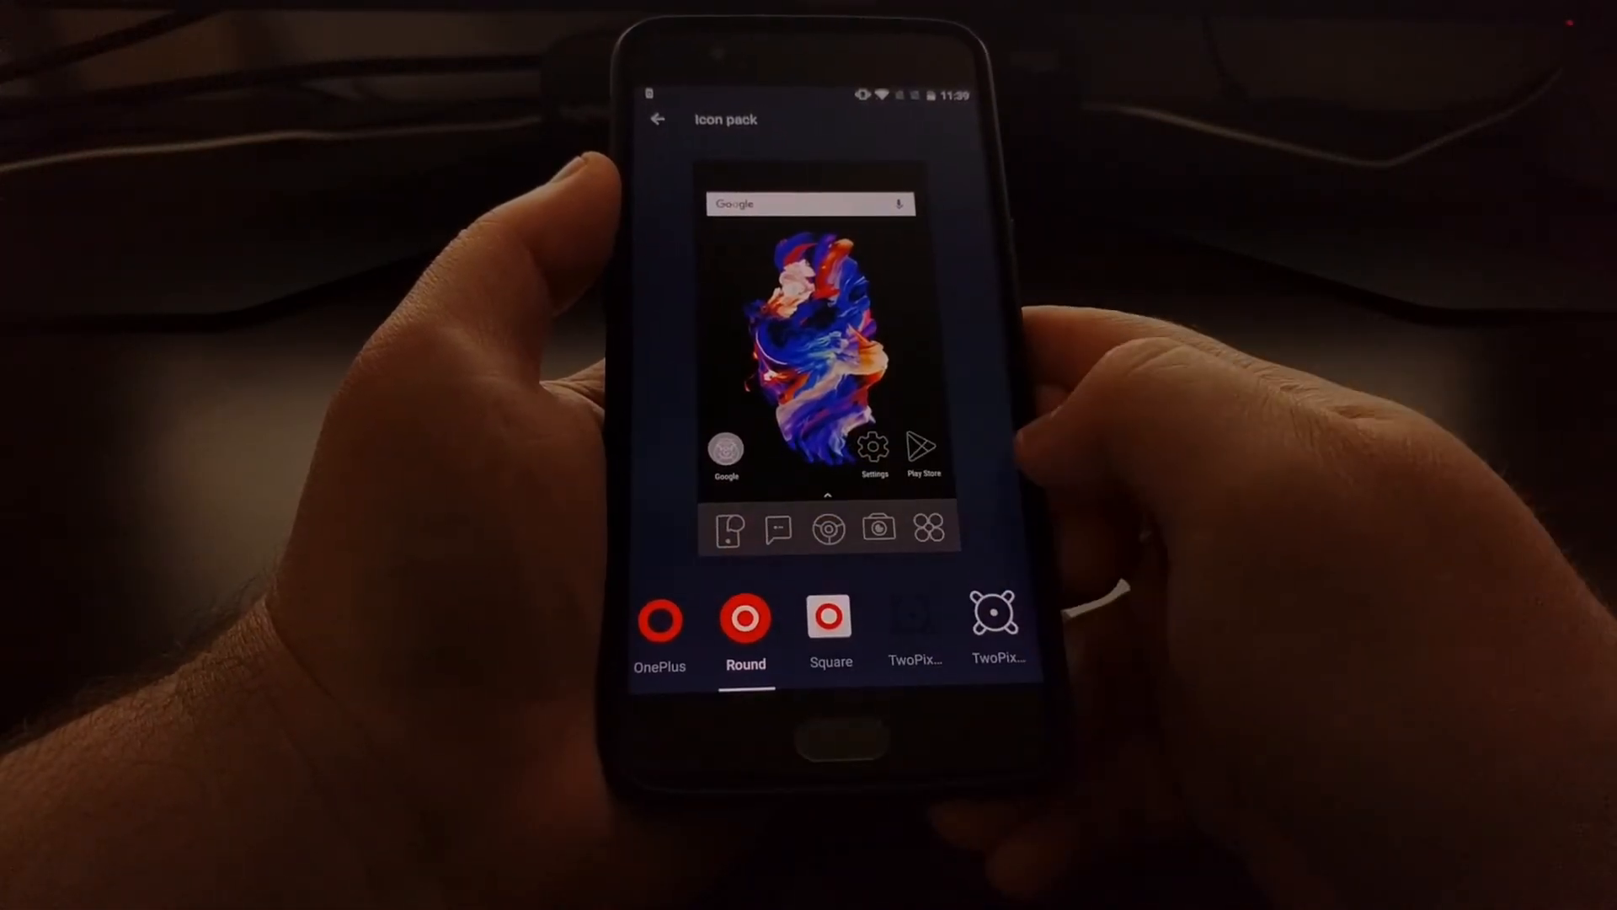
pyautogui.click(657, 118)
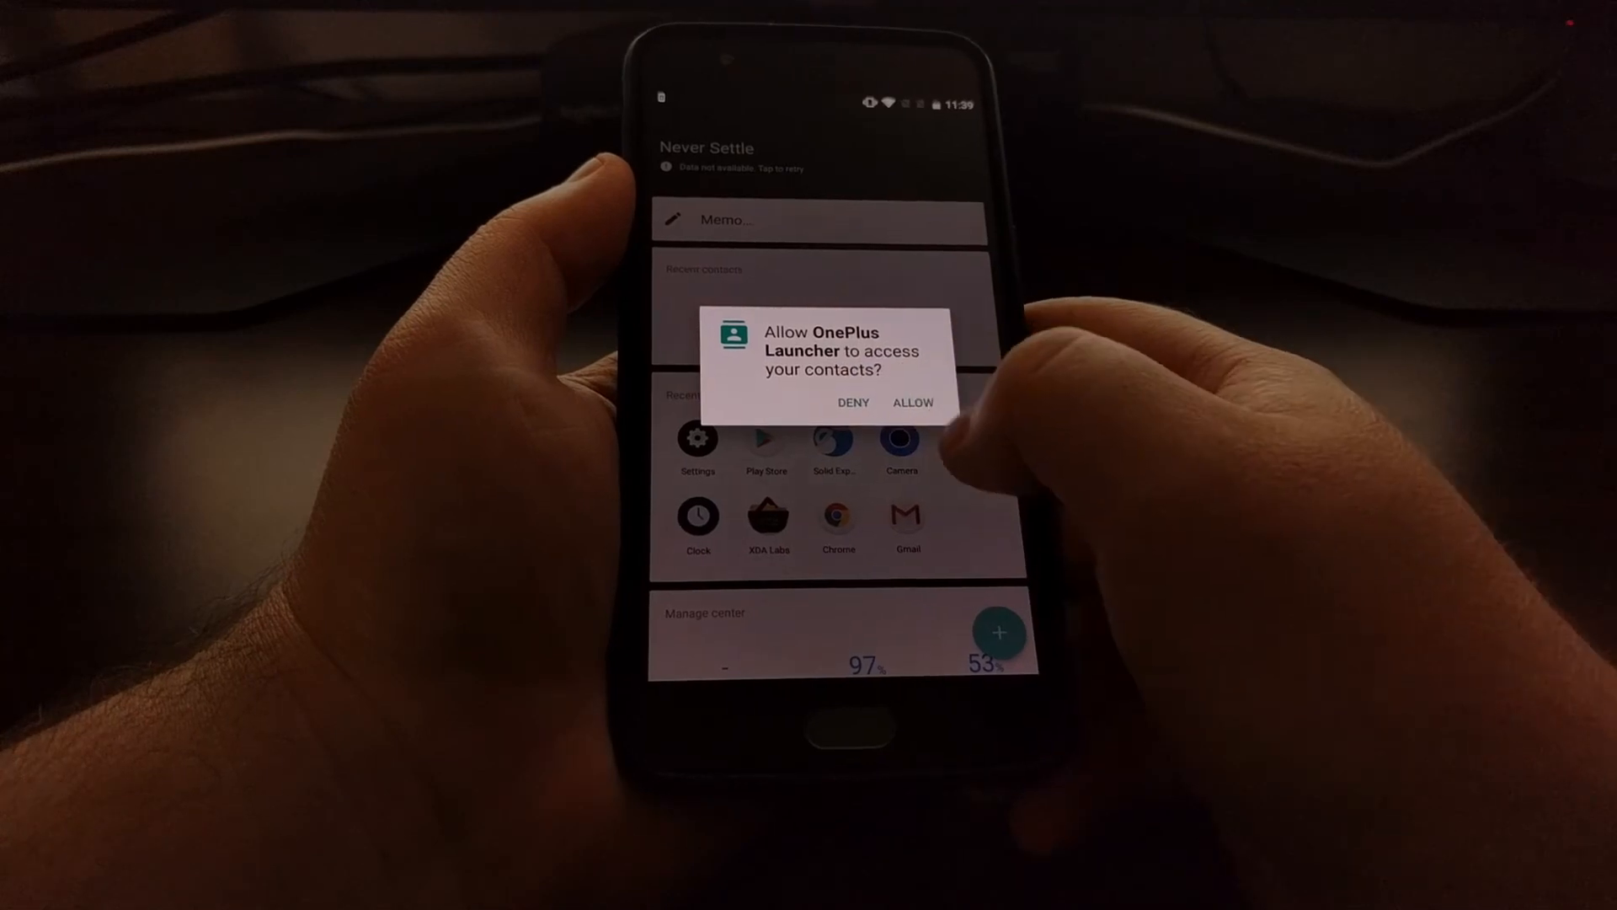
pyautogui.click(911, 403)
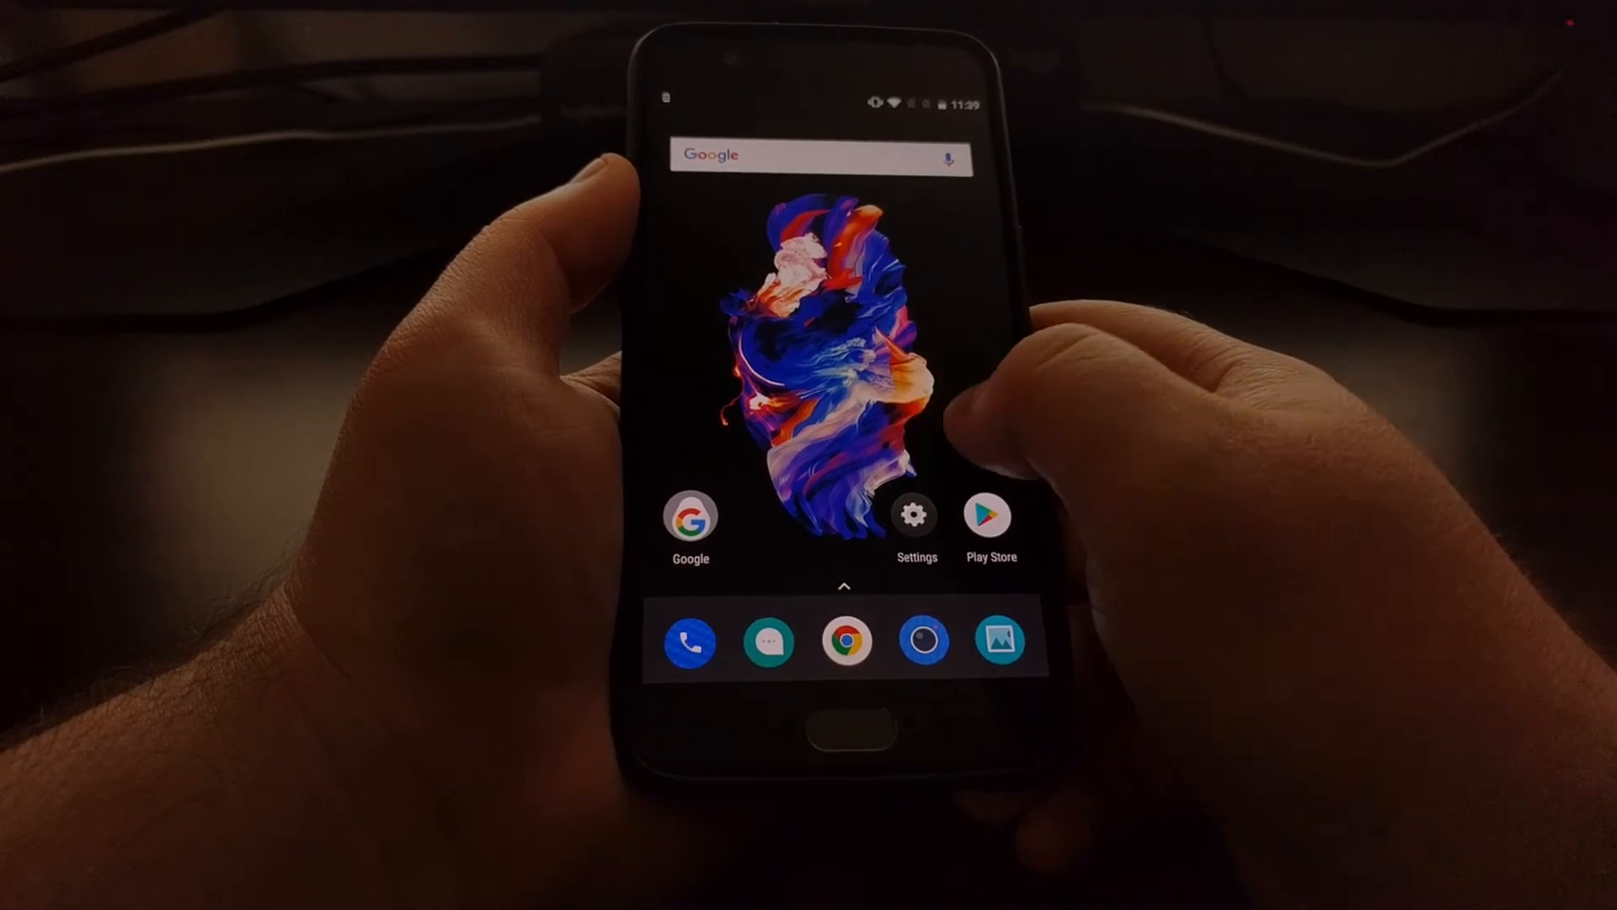
# Scroll the pack list and preview the last TwoPixels outline pack.
pyautogui.hscroll(-3)
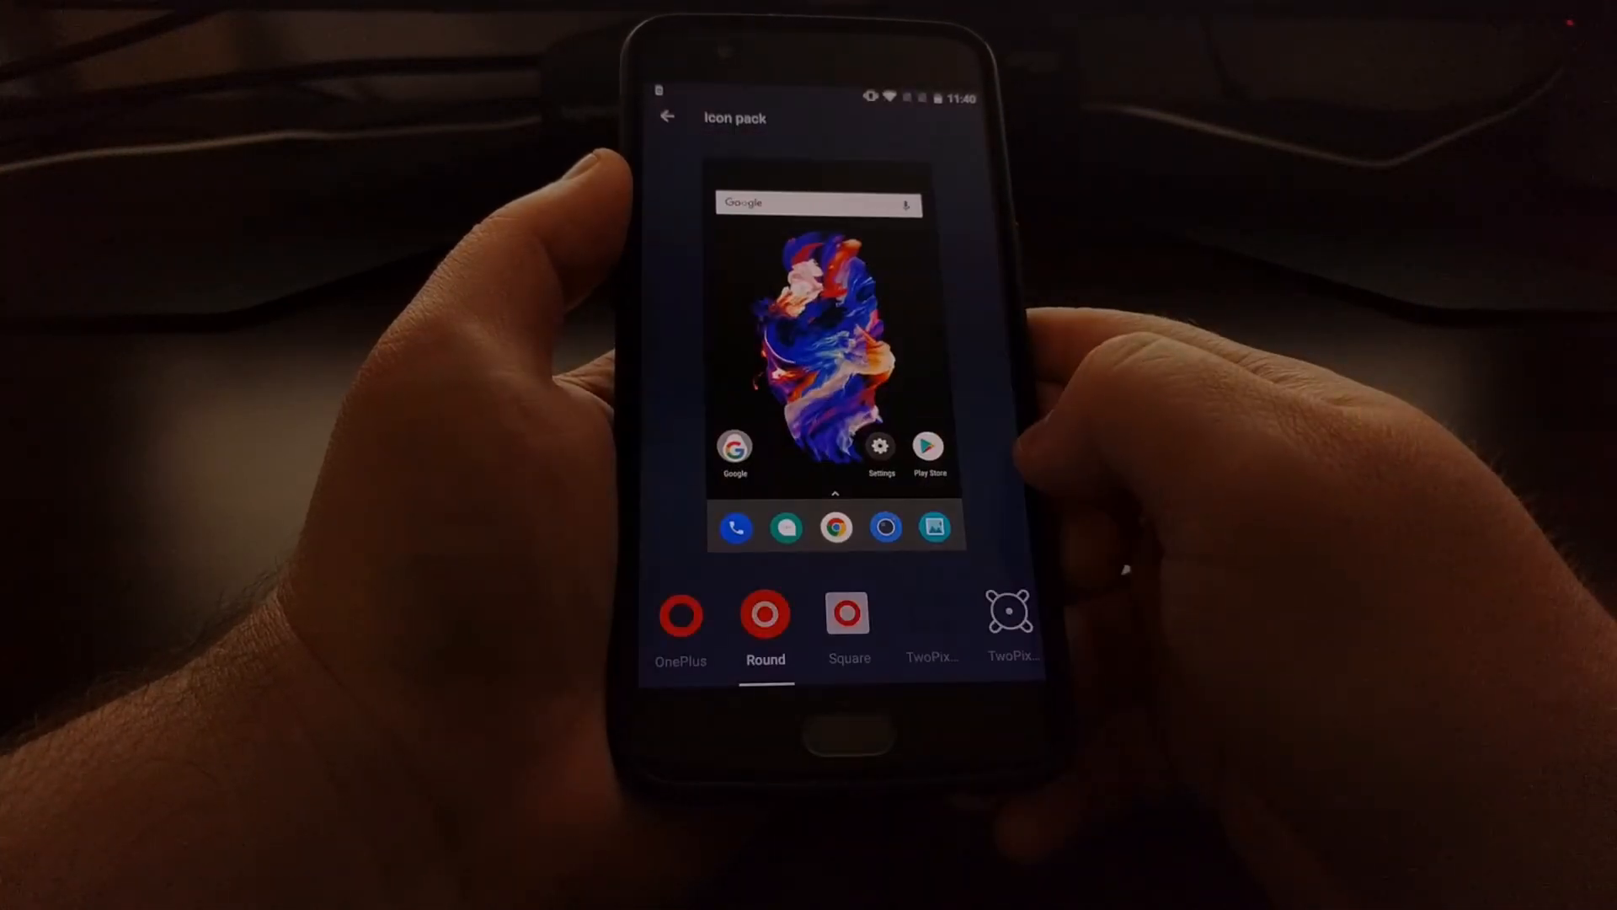
pyautogui.click(1005, 619)
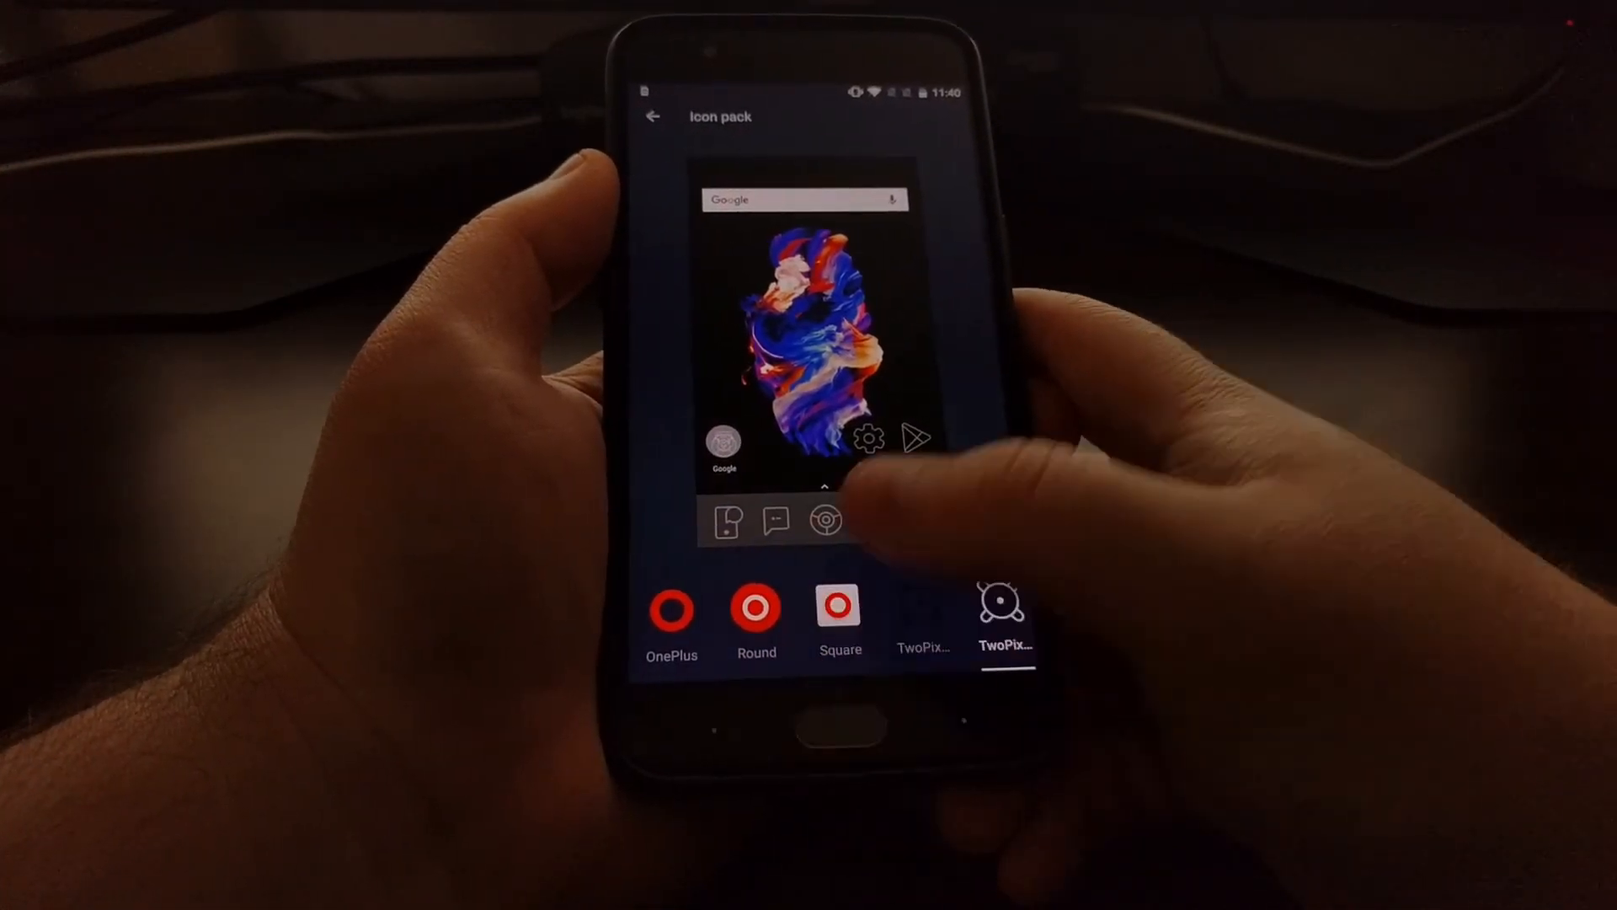